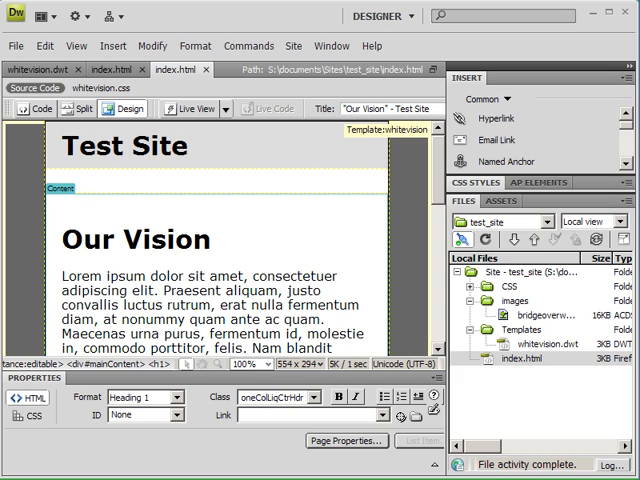
mouse_move(96, 446)
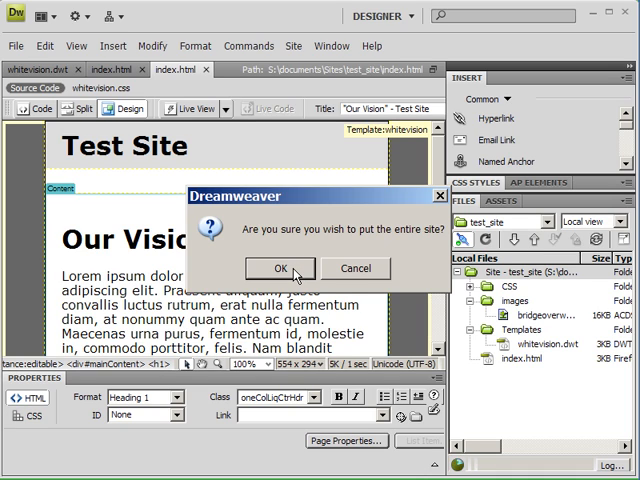
- Confirm putting the entire test_site to the remote server
click(282, 268)
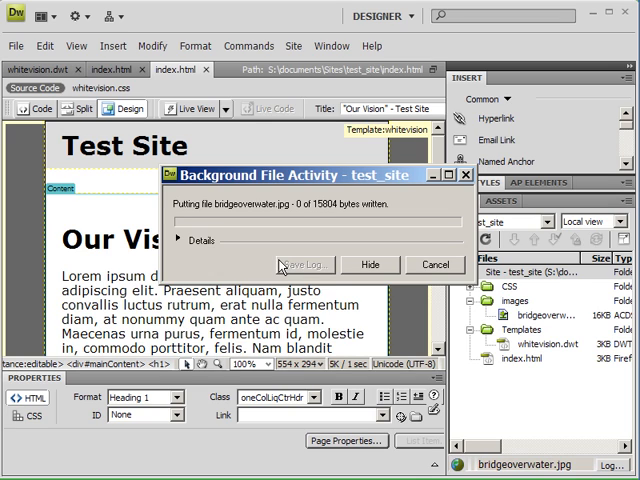
click(368, 264)
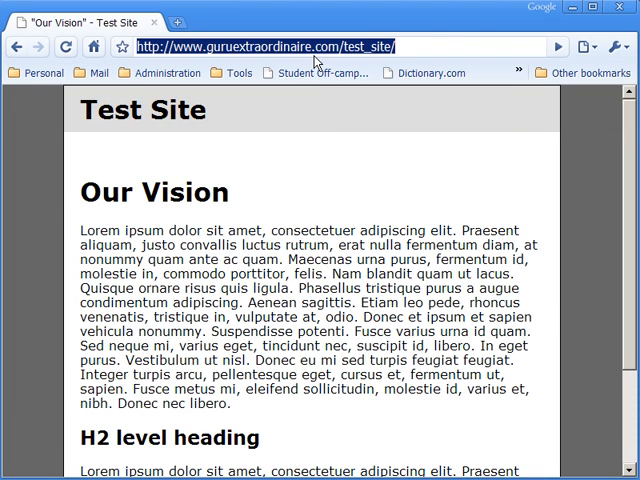
text(www.yourdomainname12323.com/)
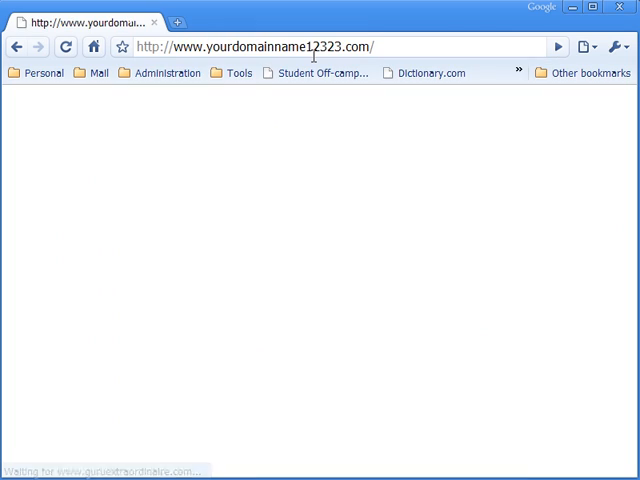
mouse_move(378, 100)
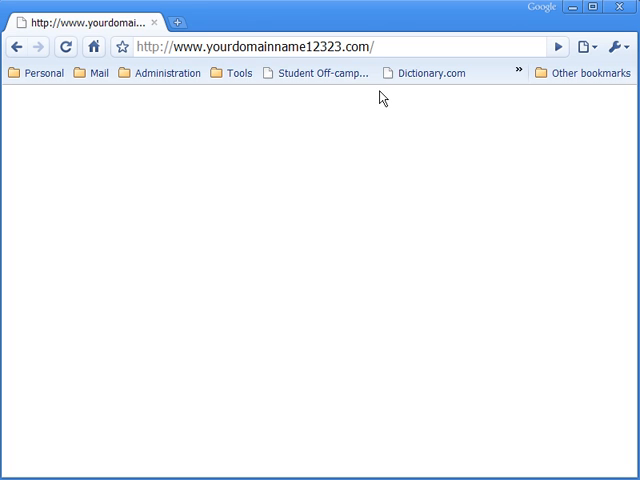
mouse_move(360, 162)
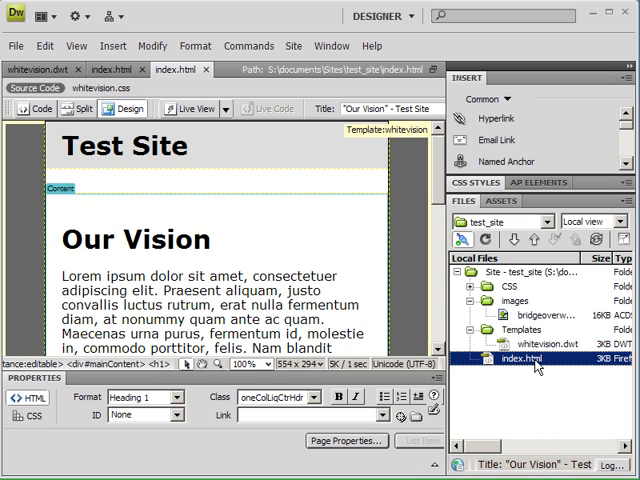
mouse_move(536, 368)
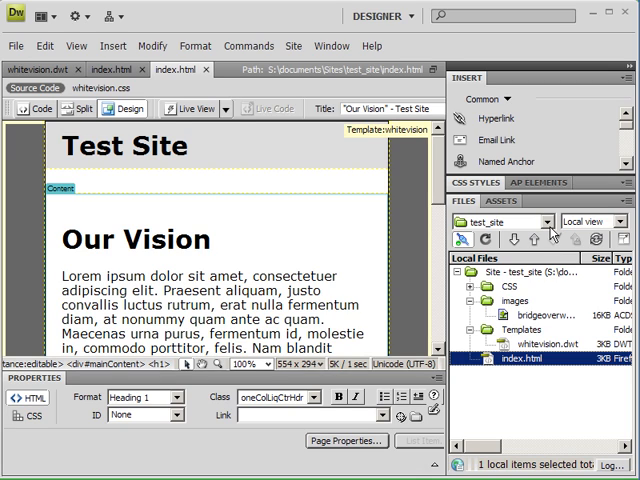
mouse_move(552, 232)
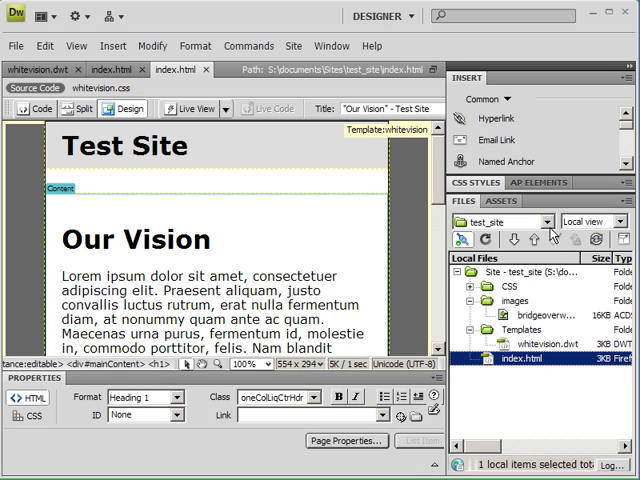
mouse_move(552, 232)
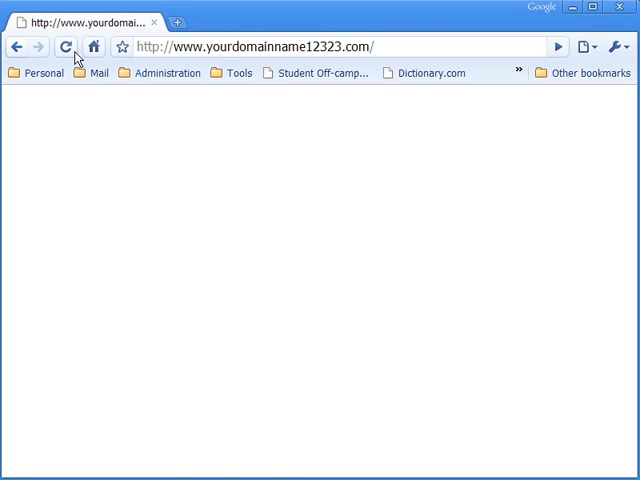
- Reopen the published Test Site 'Our Vision' page from a new tab's Most visited thumbnails
click(176, 22)
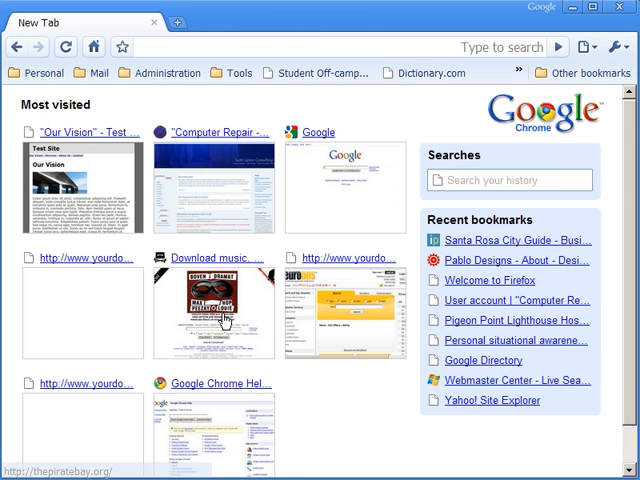
click(84, 128)
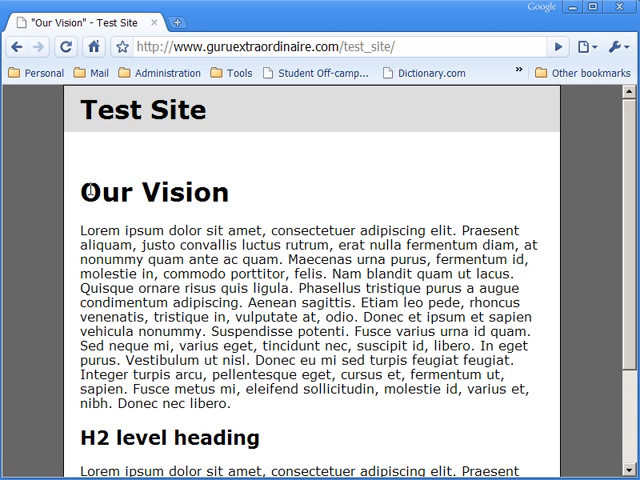
mouse_move(92, 176)
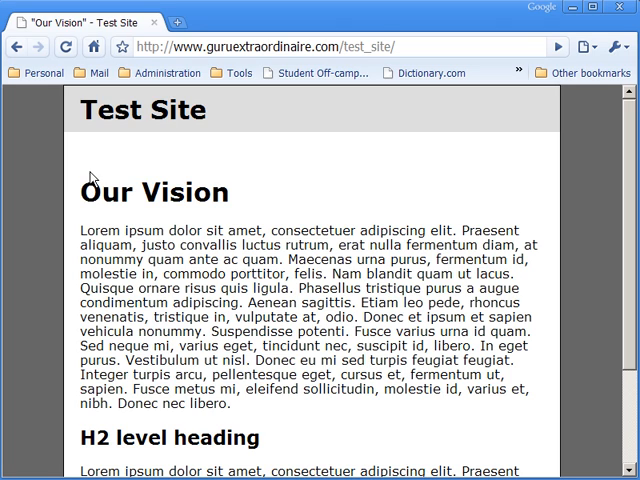
mouse_move(86, 170)
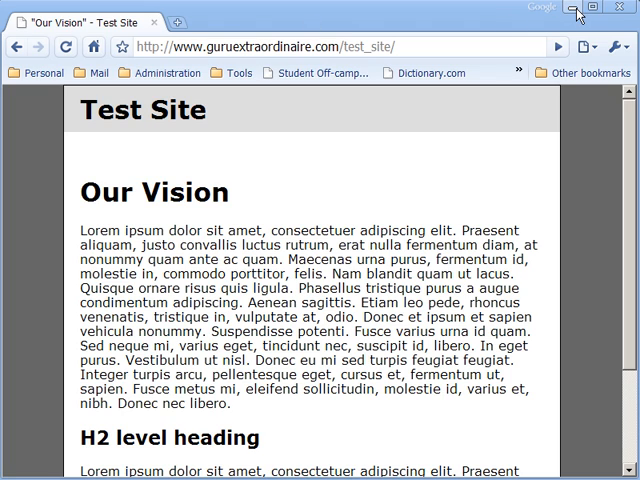
mouse_move(572, 12)
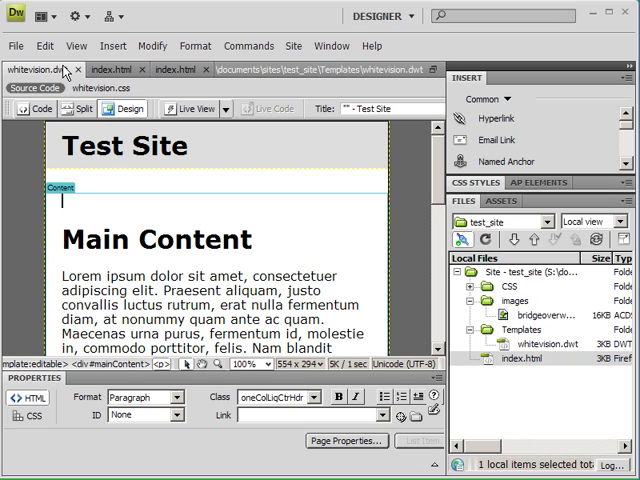
mouse_move(248, 152)
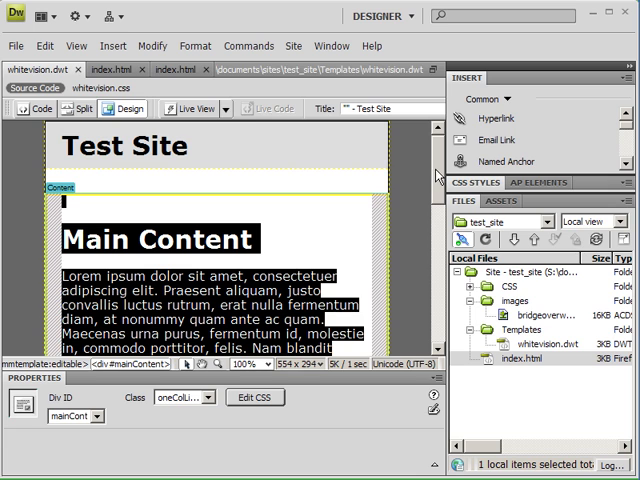
- Select the Test Site header div at the top of the whitevision template
scroll(down, 3)
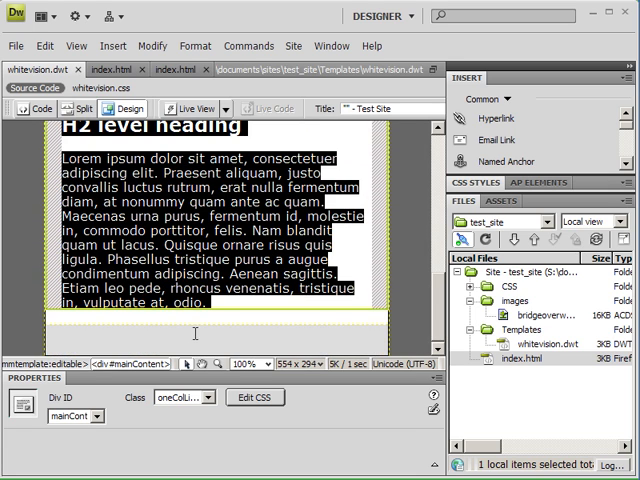
mouse_move(194, 330)
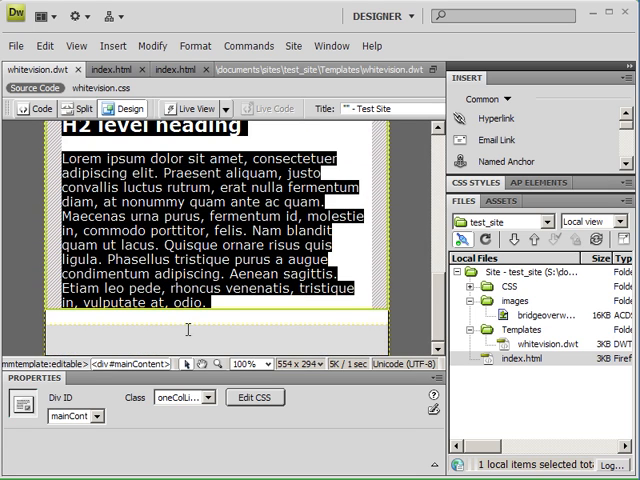
click(200, 324)
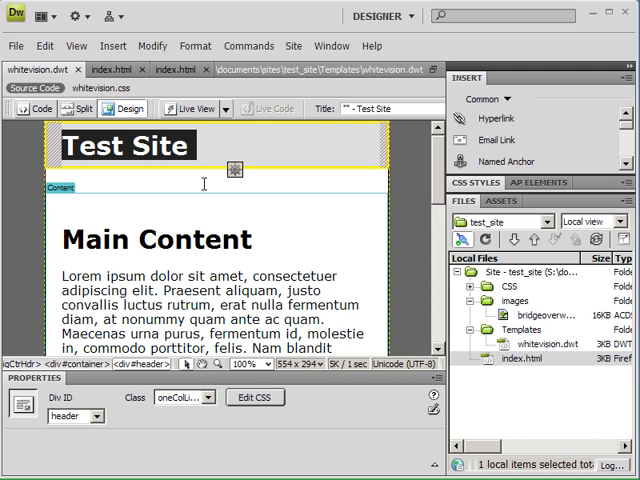
mouse_move(234, 168)
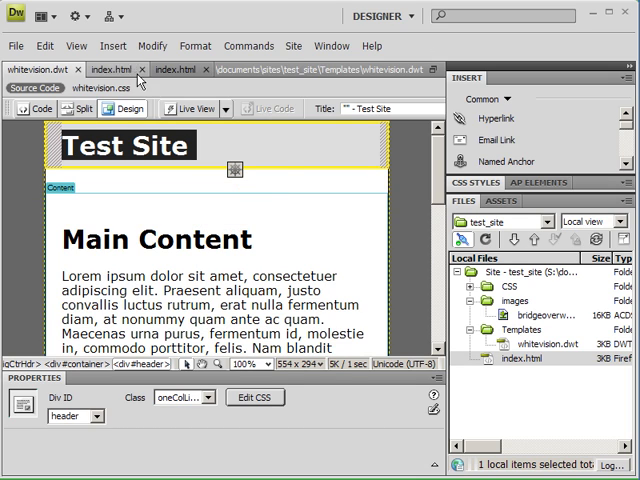
- Insert a new div with ID linkmenu placed after the <div id="header"> tag
click(112, 46)
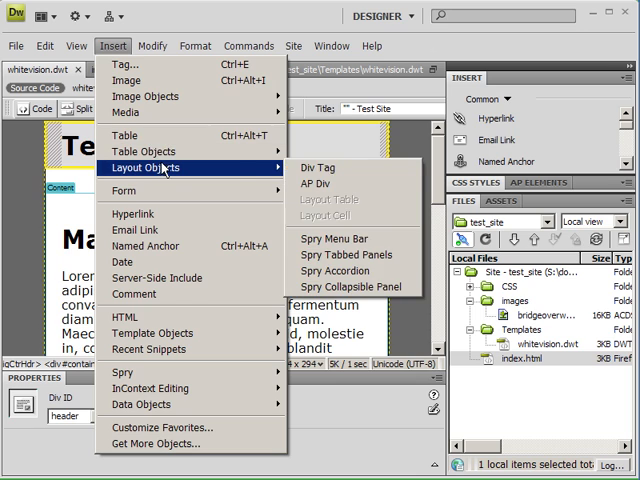
click(320, 168)
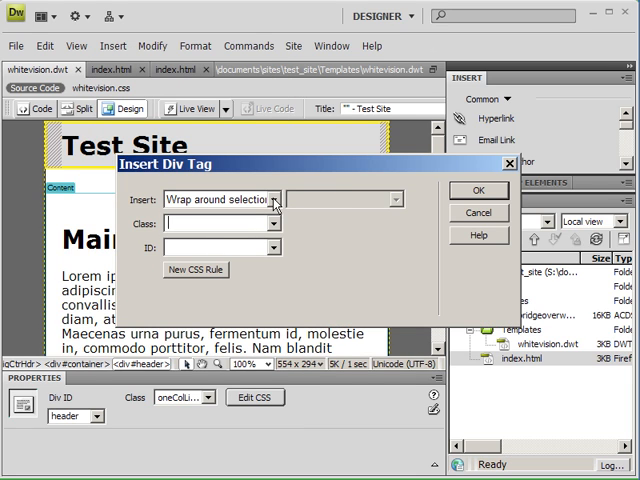
click(272, 198)
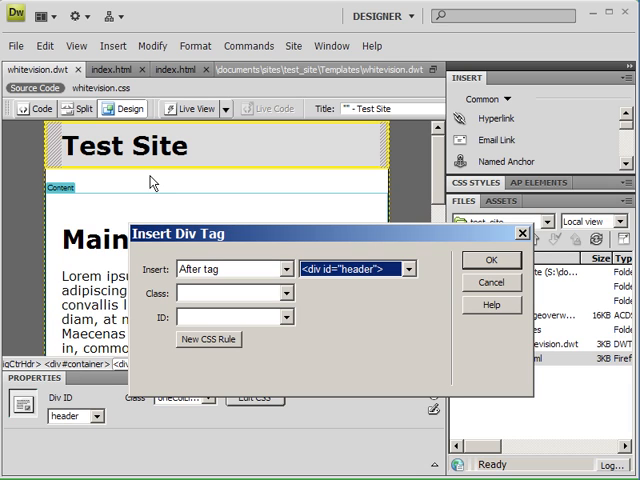
mouse_move(260, 244)
text(l)
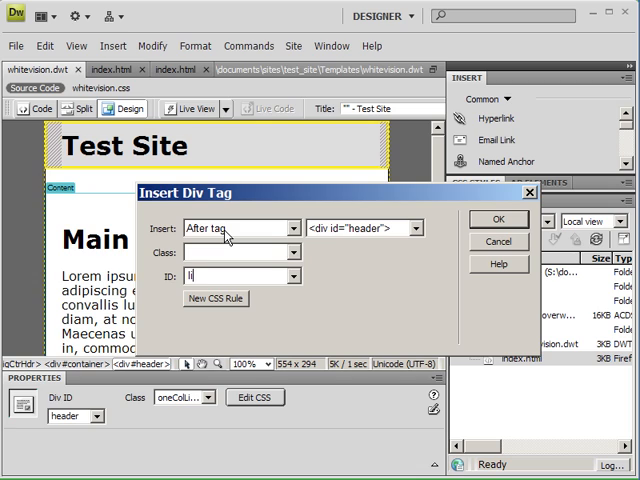
text(inkmenu)
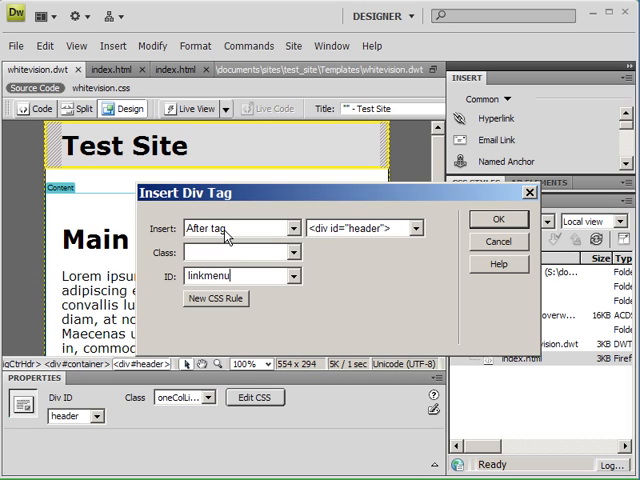
mouse_move(192, 310)
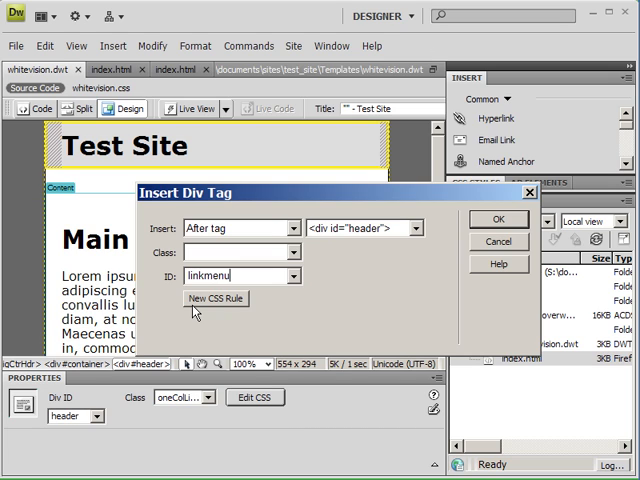
- Create a new ID CSS rule #linkmenu stored in whitevision.css
click(212, 298)
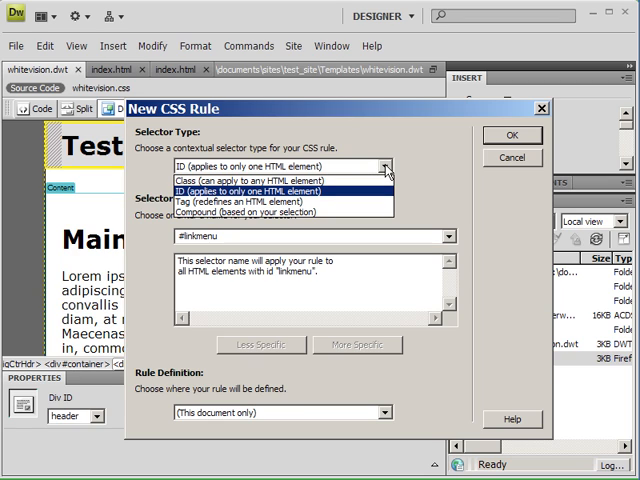
mouse_move(386, 170)
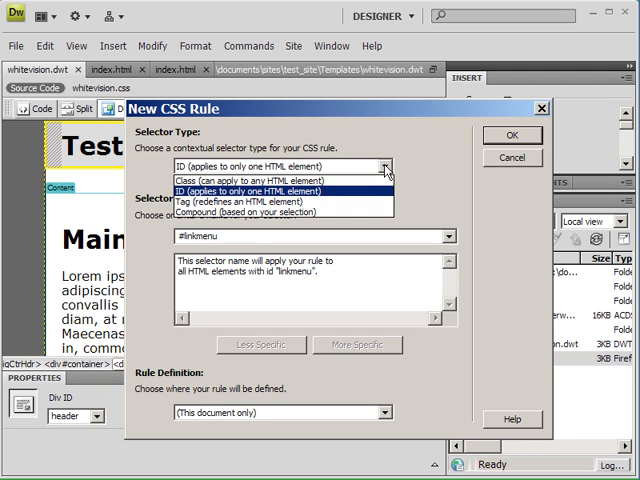
mouse_move(384, 170)
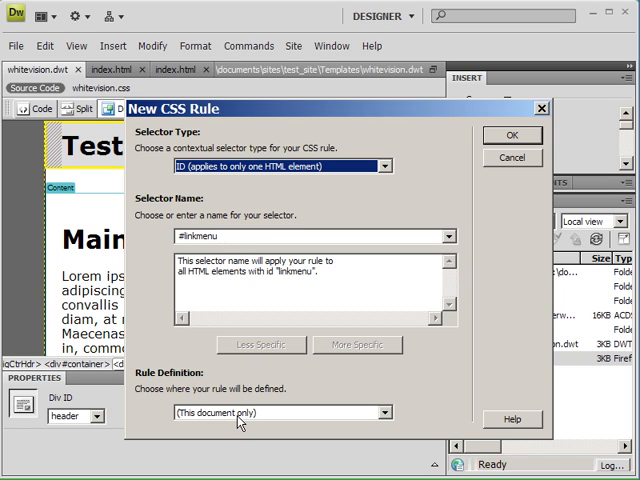
click(380, 412)
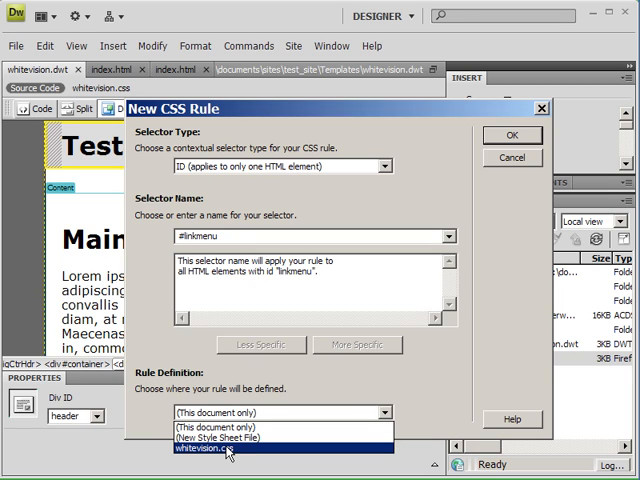
click(228, 448)
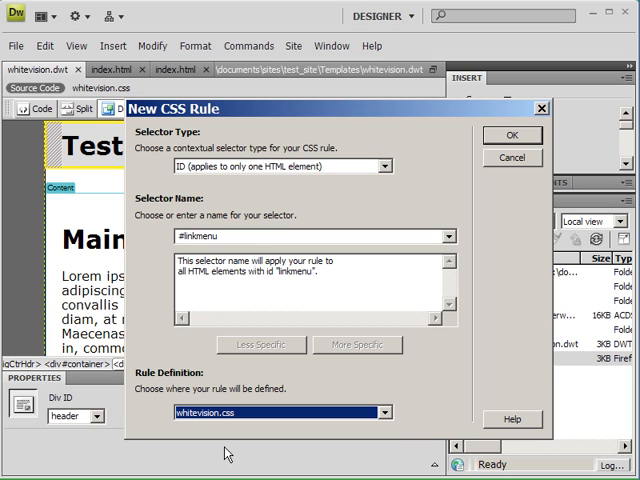
click(512, 136)
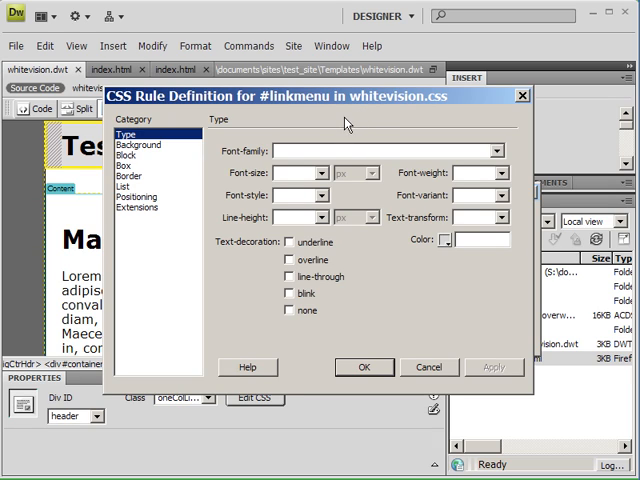
mouse_move(180, 148)
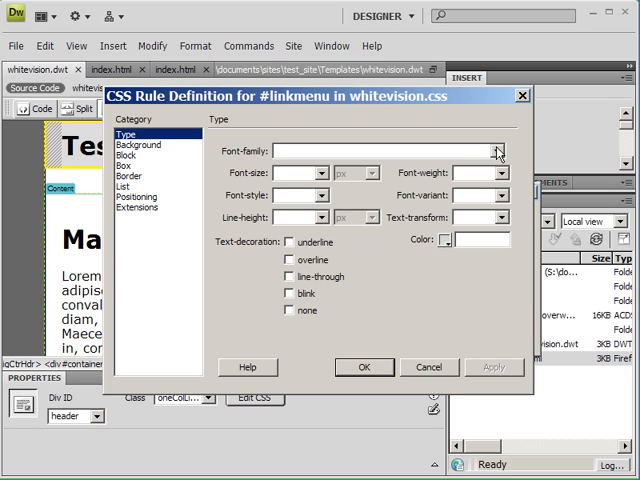
- Set the #linkmenu font-family to Arial Black, Gadget, sans-serif
click(500, 152)
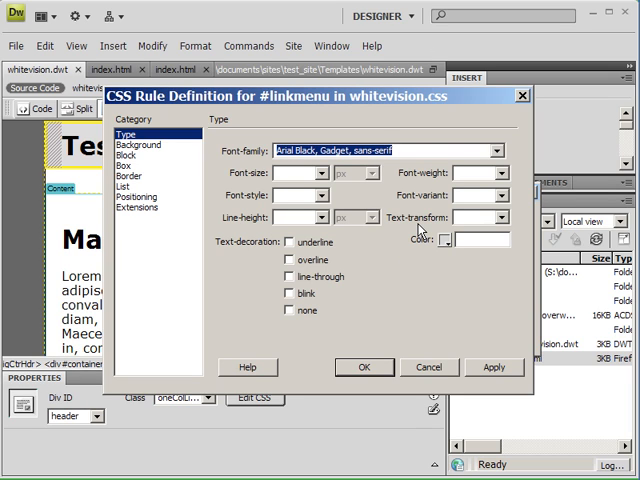
mouse_move(454, 252)
text(#000)
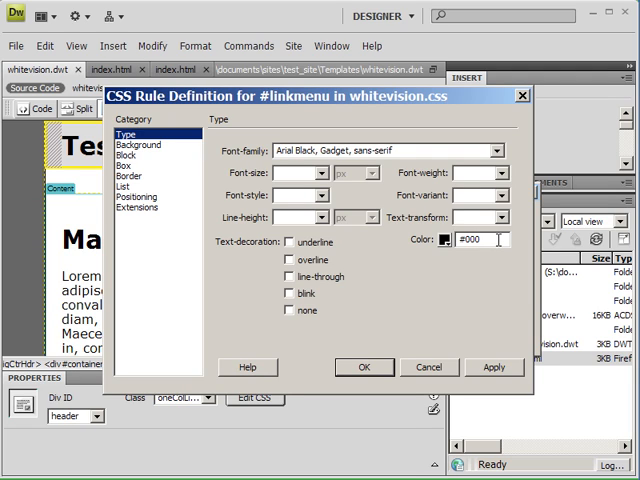
mouse_move(490, 236)
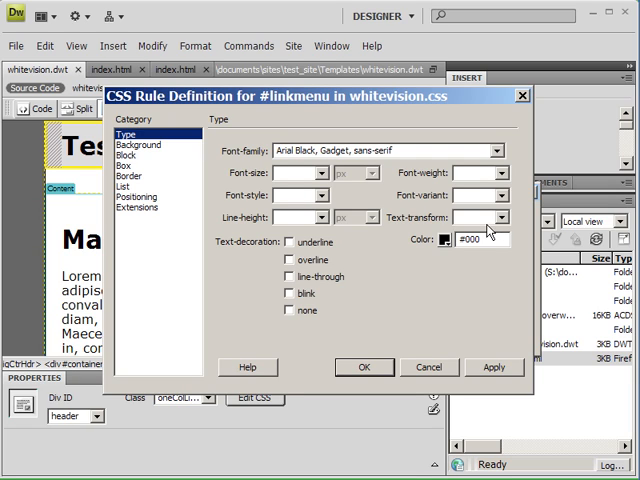
mouse_move(488, 232)
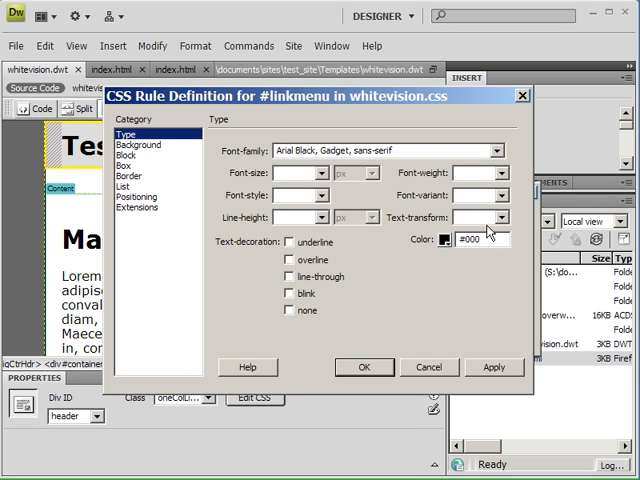